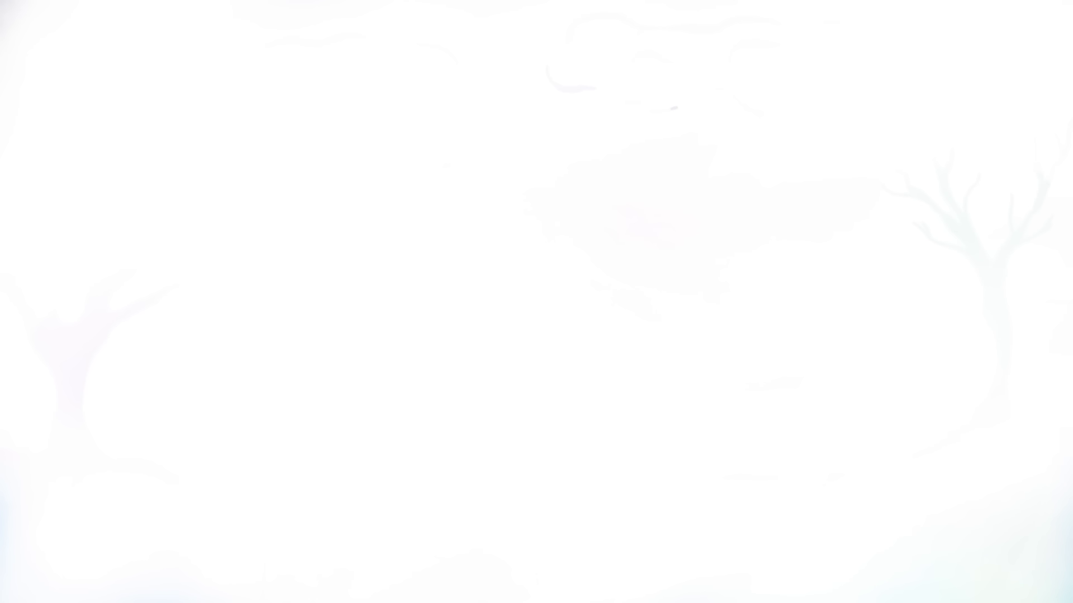
# - Draw a wavy blue brush stroke from the left edge across the faded tree landscape
pyautogui.moveTo(0, 179); pyautogui.dragTo(171, 233)
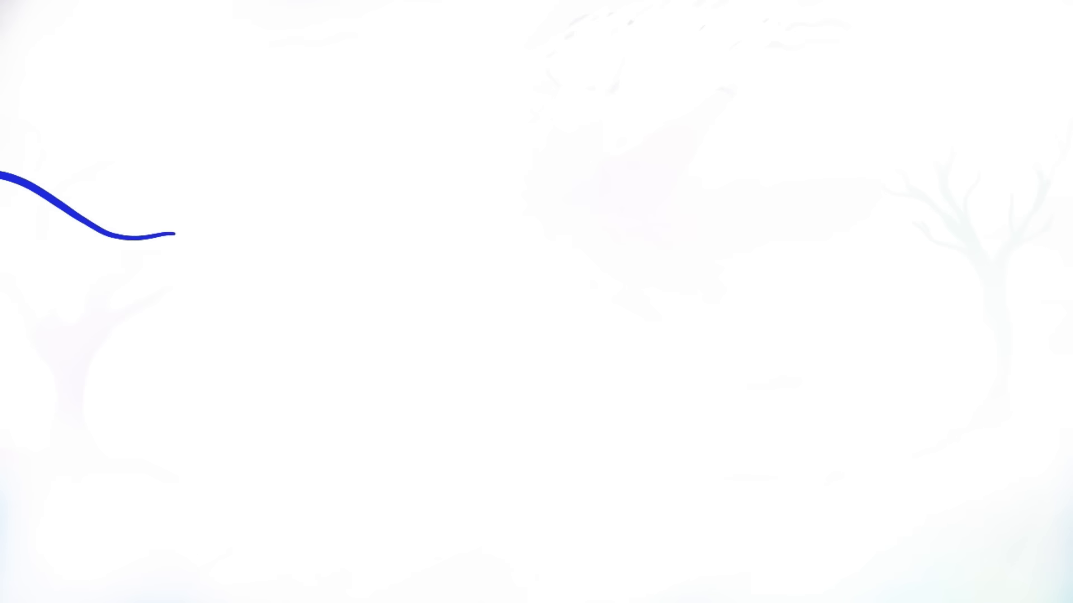